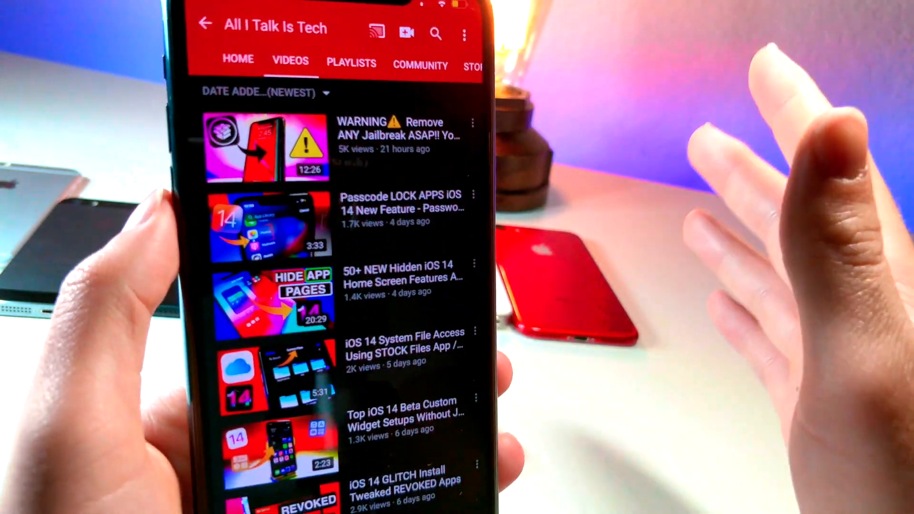
- Go to the All I Talk Is Tech merch store from the channel page
left_click(420, 65)
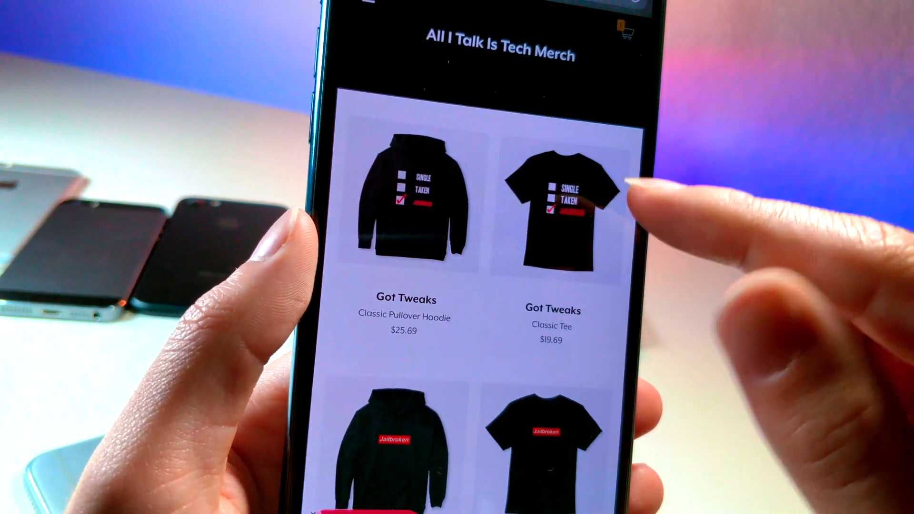
scroll("down", 3)
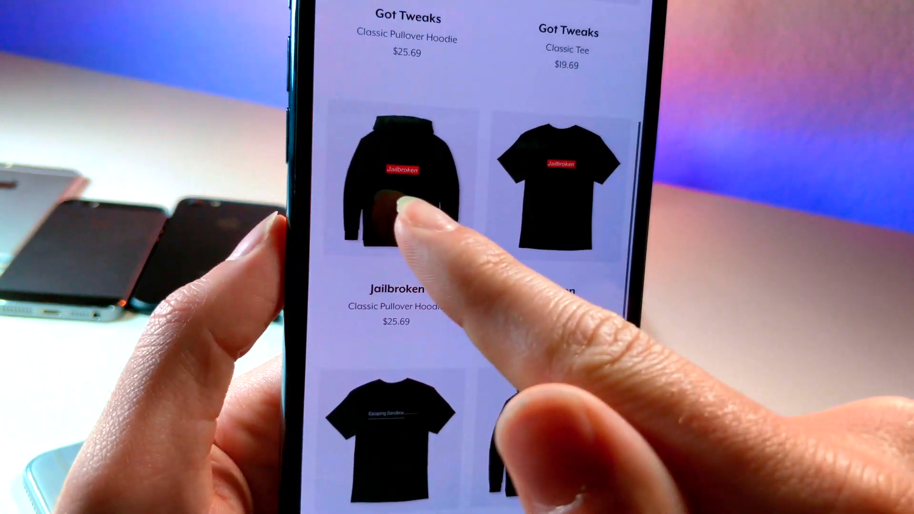
scroll("down", 3)
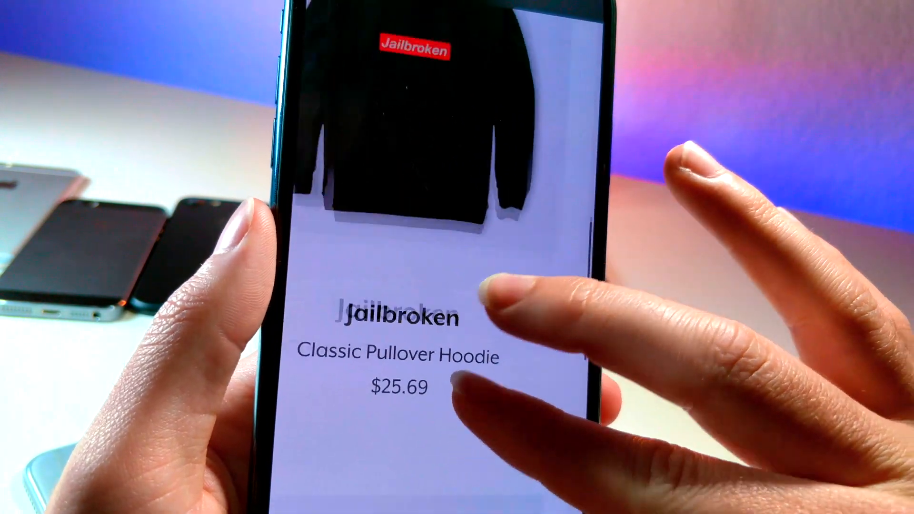
scroll("down", 3)
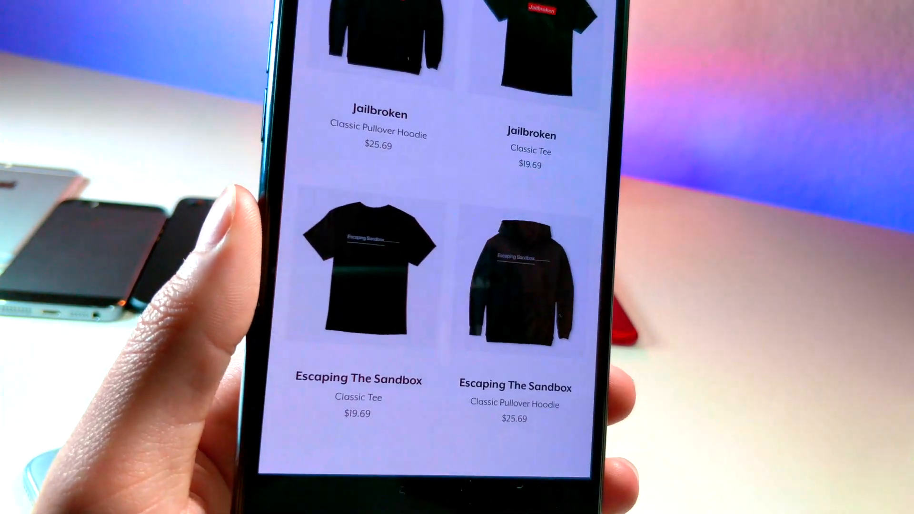
left_click(515, 274)
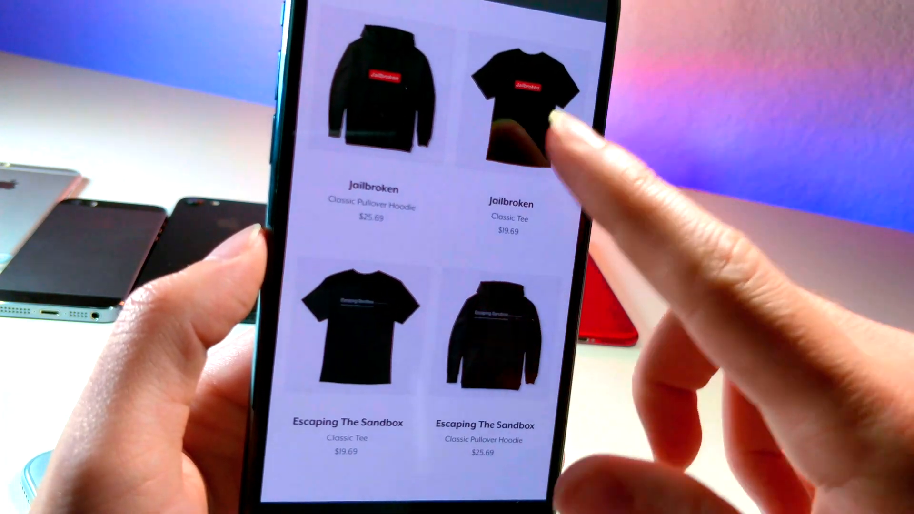
scroll("down", 3)
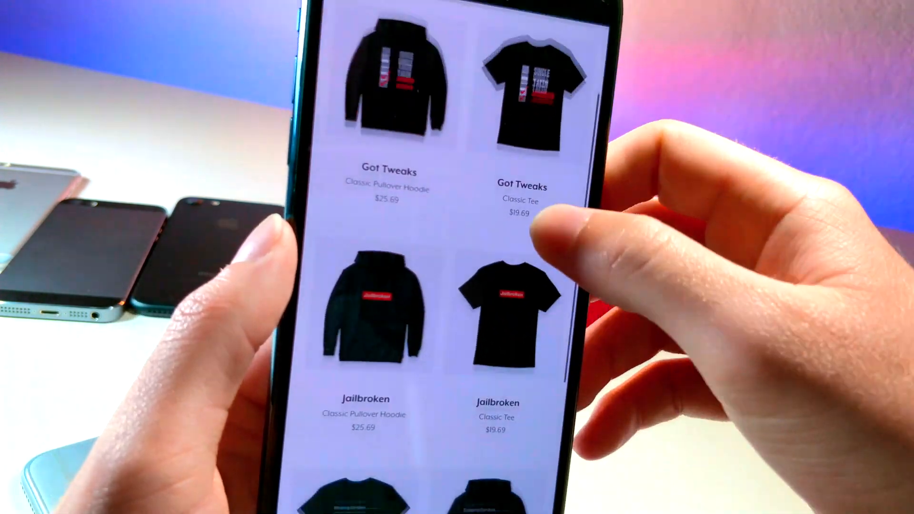
scroll("down", 3)
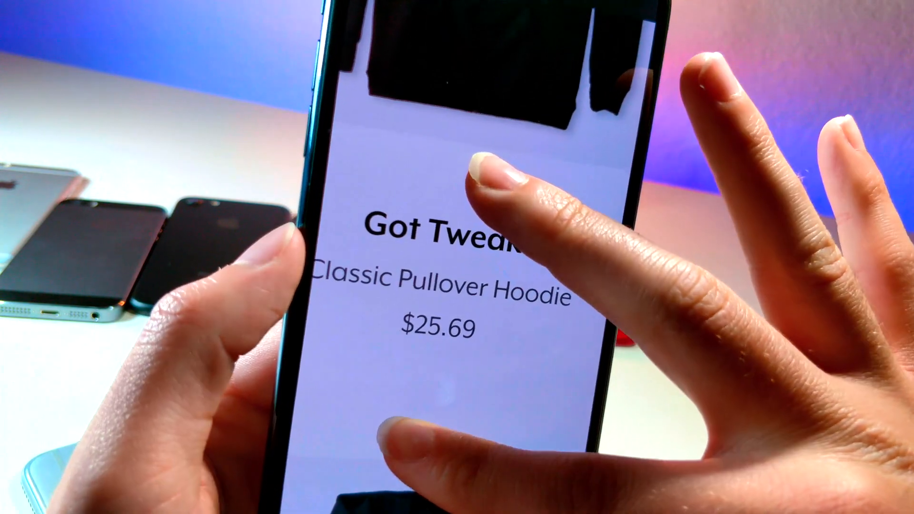
scroll("down", 3)
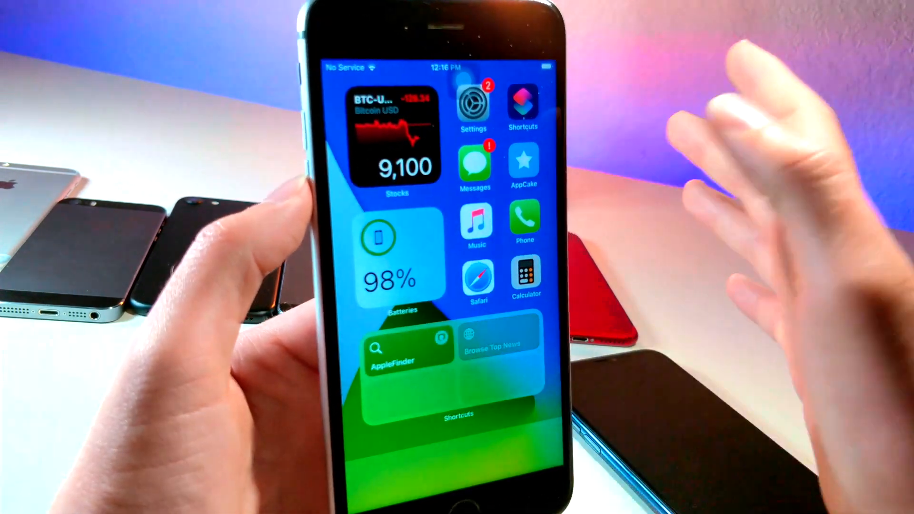
left_click(391, 358)
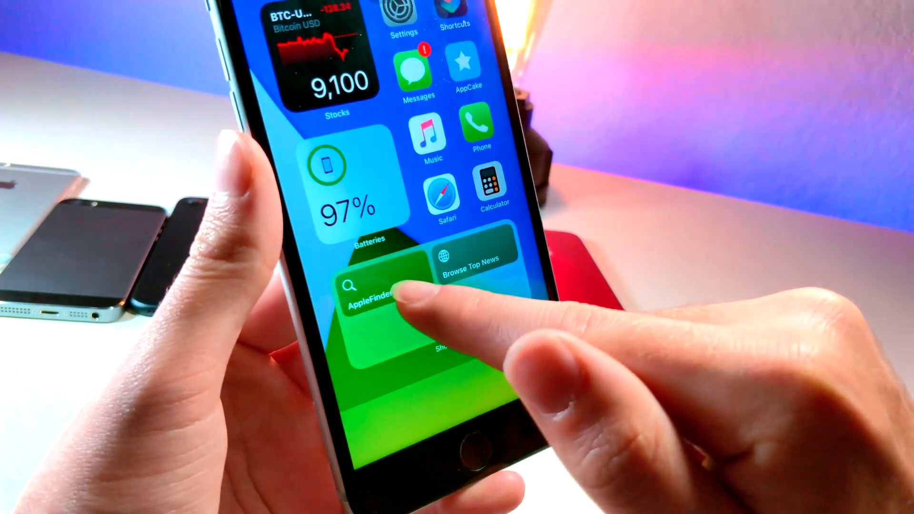
- Run AppleFinder from the Shortcuts widget to list hidden apps like Magnifier and PreBoard
left_click(368, 289)
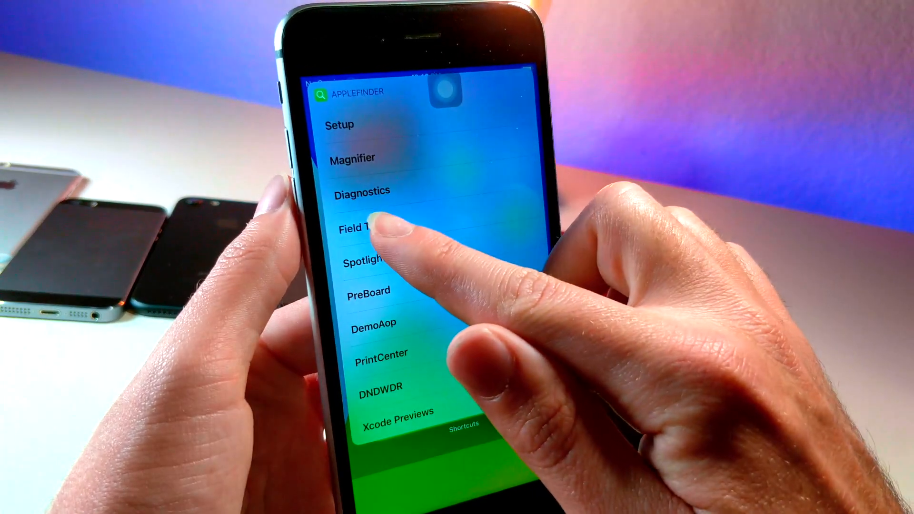
left_click(362, 227)
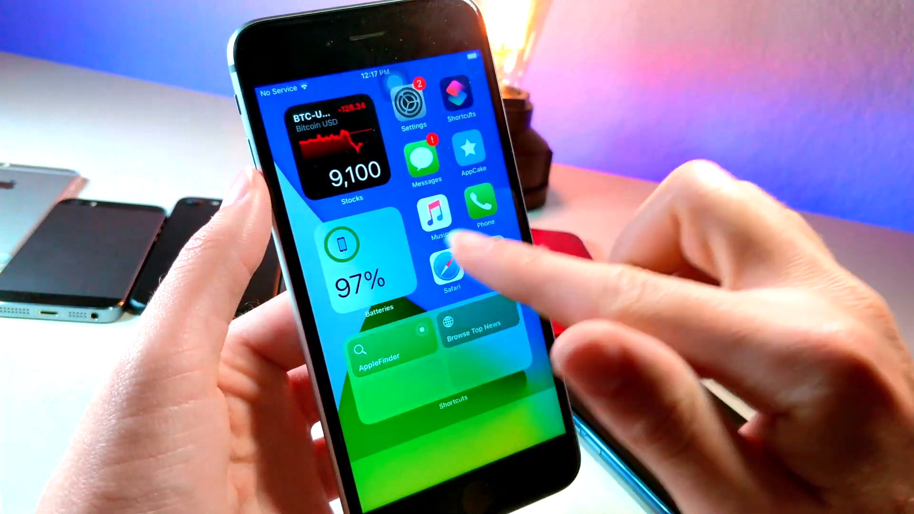
left_click(380, 357)
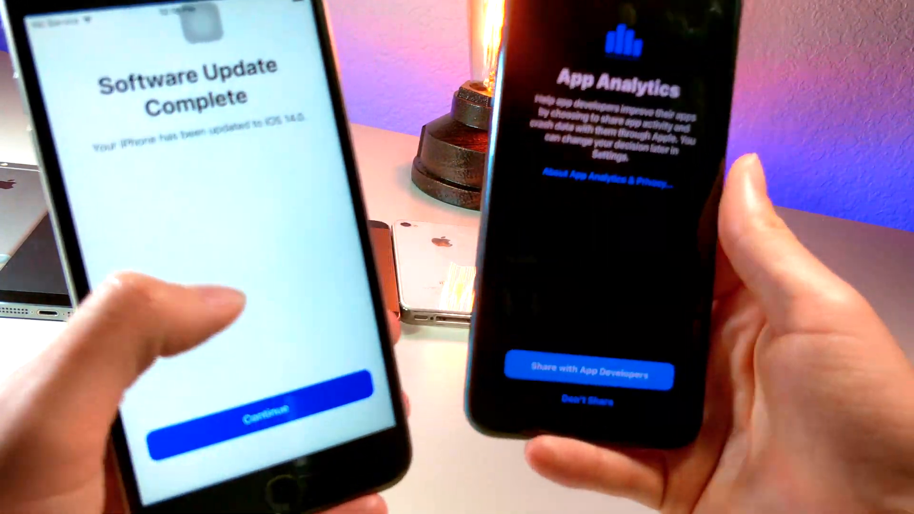
- Continue past the Software Update Complete screen in the hidden Setup app
left_click(590, 375)
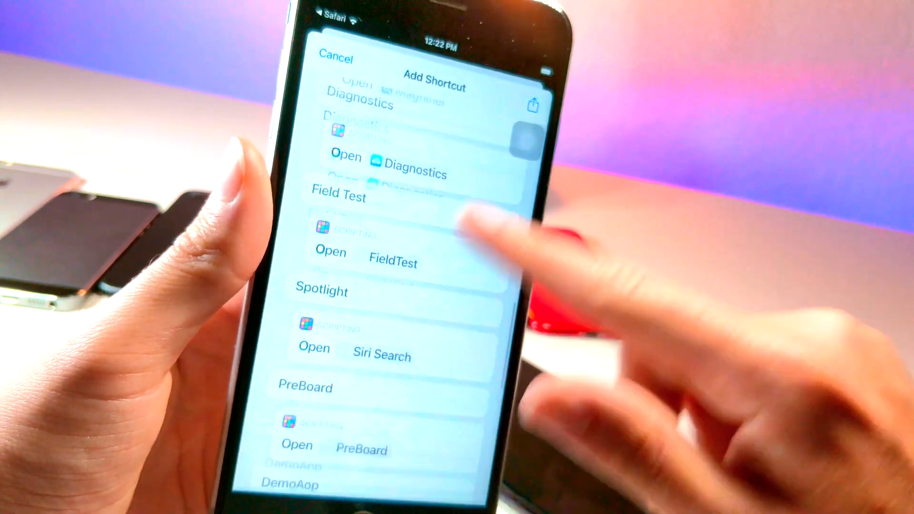
- Scroll the Add Shortcut list of Open actions for Diagnostics, FieldTest, Siri Search and PreBoard
scroll("down", 3)
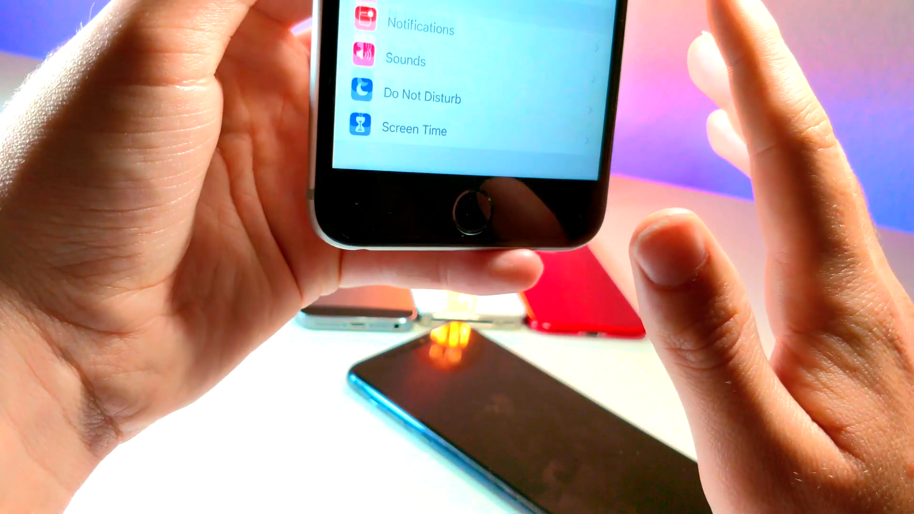
- Scroll the main Settings list past Notifications, Sounds and Screen Time
scroll("down", 3)
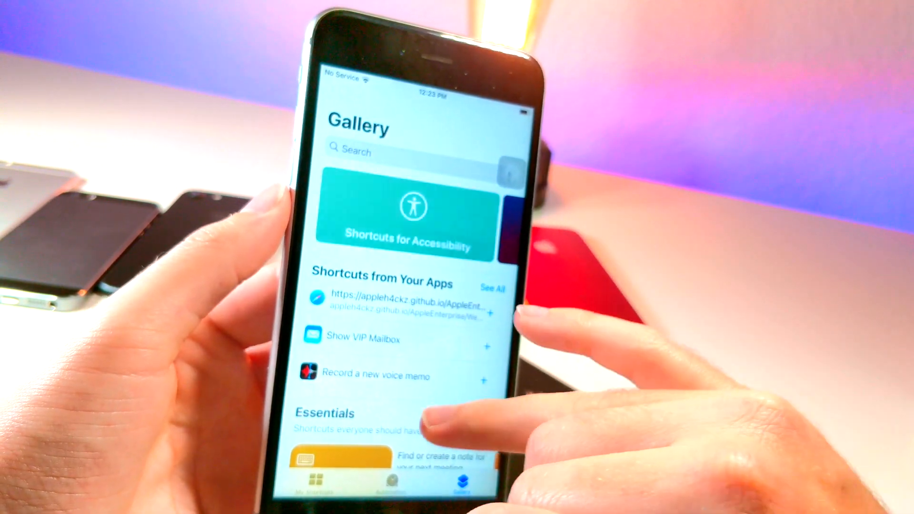
- Scroll the Shortcuts Gallery of Accessibility, Your Apps and Essentials shortcuts
scroll("down", 3)
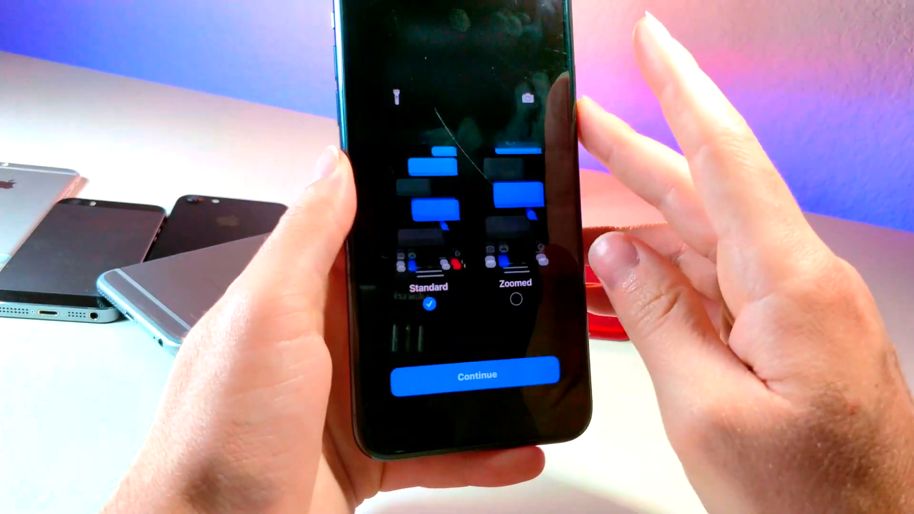
- Continue past the Standard versus Zoomed display choice in the Setup app
left_click(476, 375)
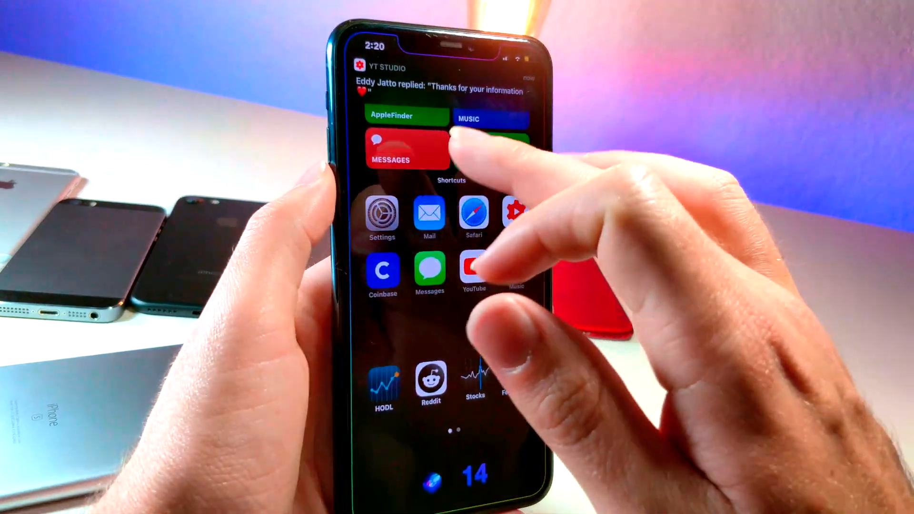
- Open All Shortcuts and run AppleFinder with its 22 actions
left_click(390, 115)
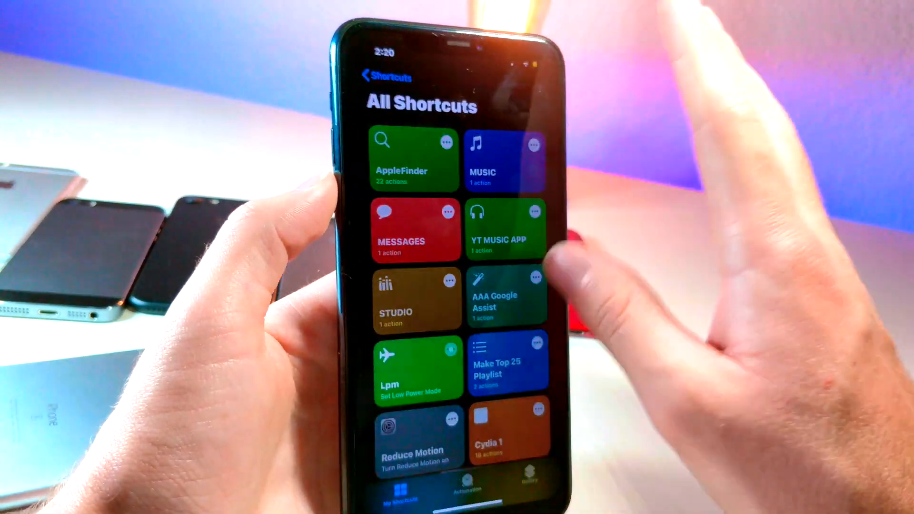
left_click(401, 157)
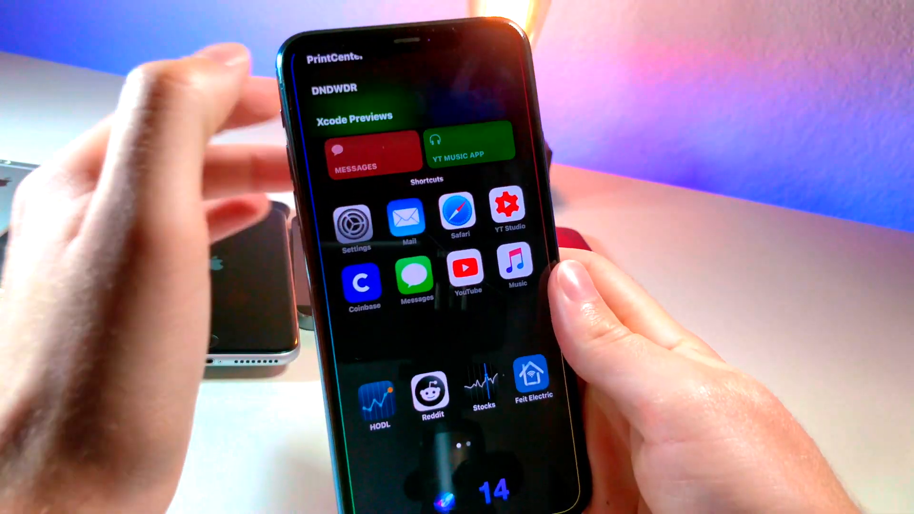
- Scroll AppleFinder's hidden-app menu to PrintCenter, DNDWDR and Xcode Previews
scroll("down", 3)
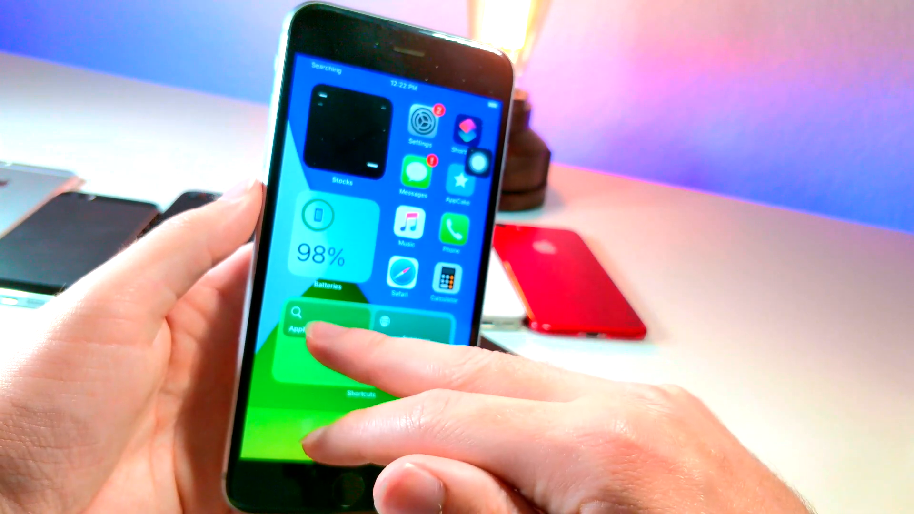
- Run AppleFinder to list Setup, Magnifier, Diagnostics, Field Test, PreBoard and Xcode Previews
left_click(316, 324)
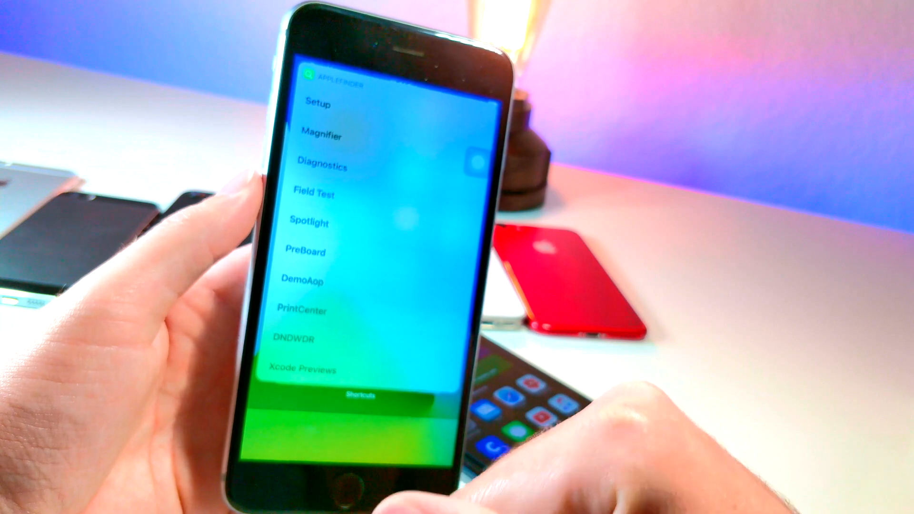